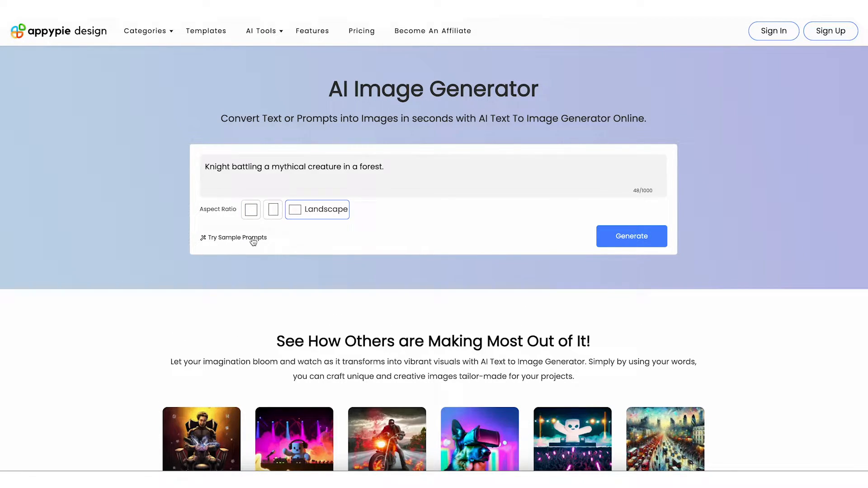
Enter the prompt 'realistic photo of a young girl kneeling in front of the altar in an old church'.
click(237, 237)
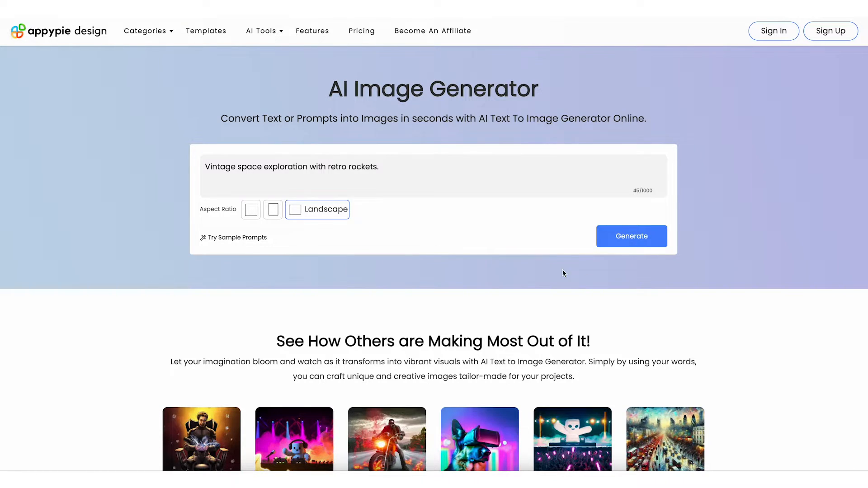
scroll(down, 3)
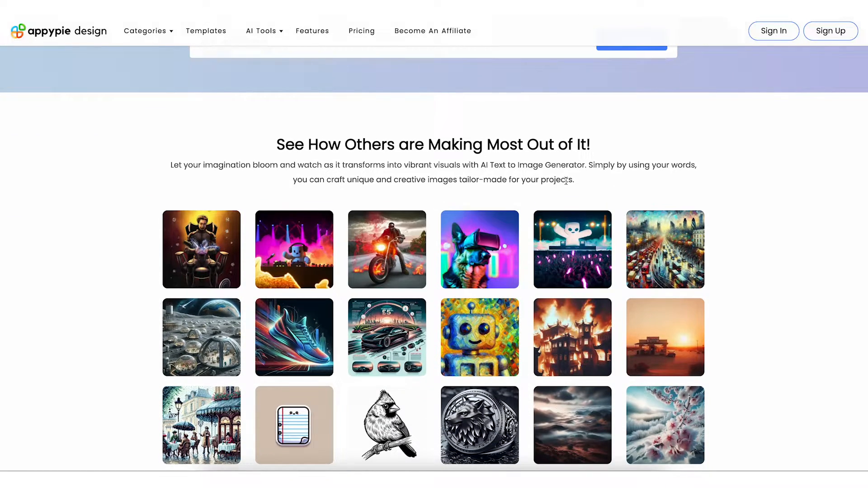
scroll(up, 3)
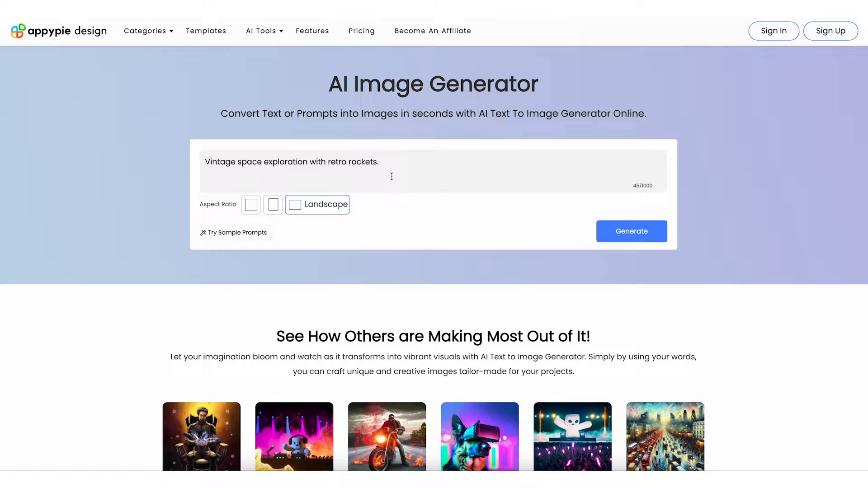
triple_click(292, 162)
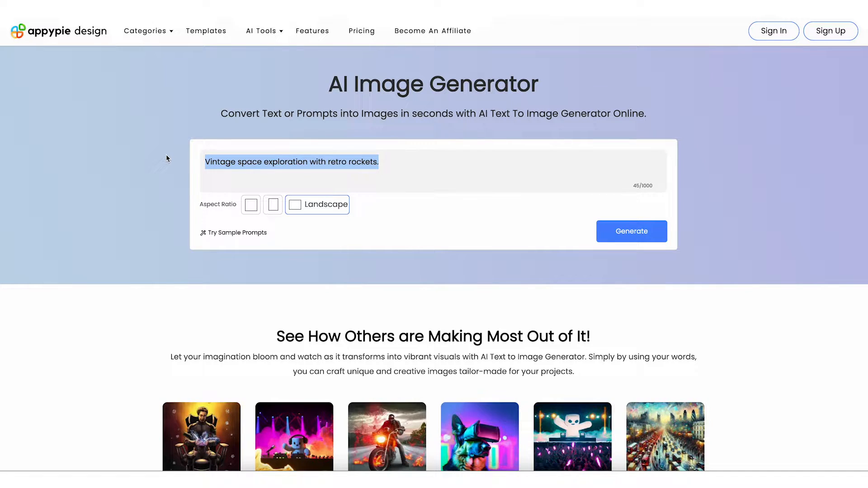
text(realistic photo of a young girl kneeling in front of the altar in an old church, side view. Close-up photo of the girl and the altar.)
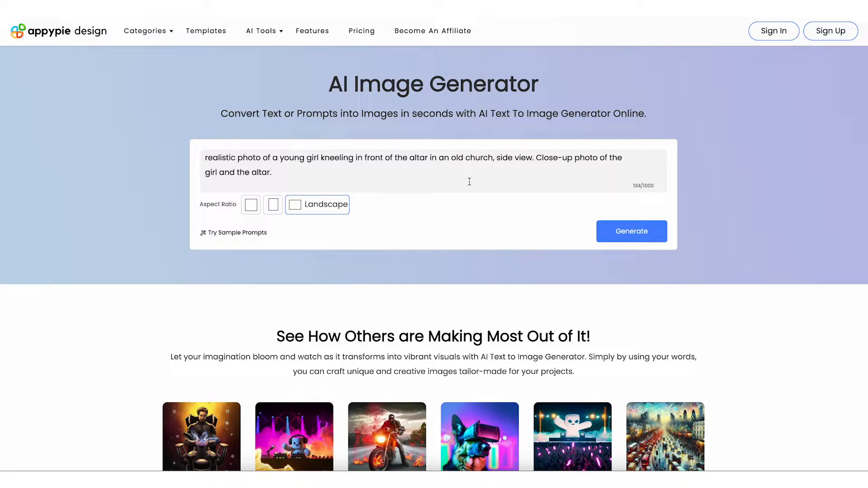
mouse_move(608, 228)
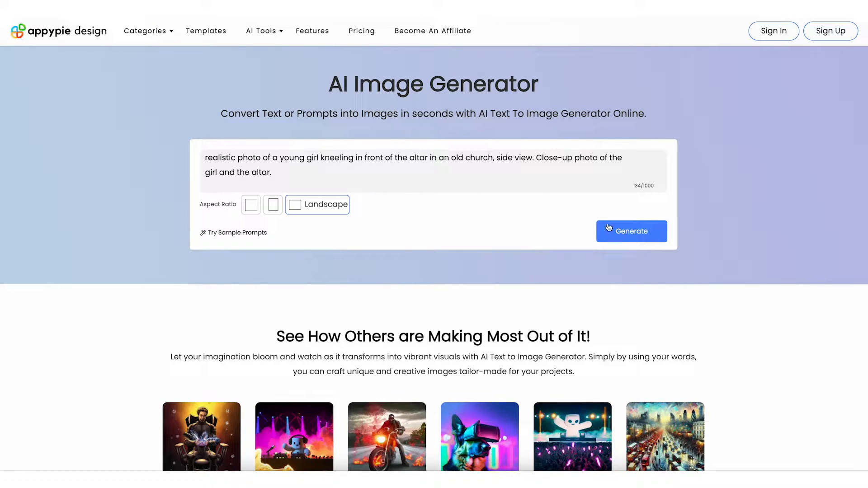
Generate the altar image and sign in with the existing account to reach the editor.
click(631, 231)
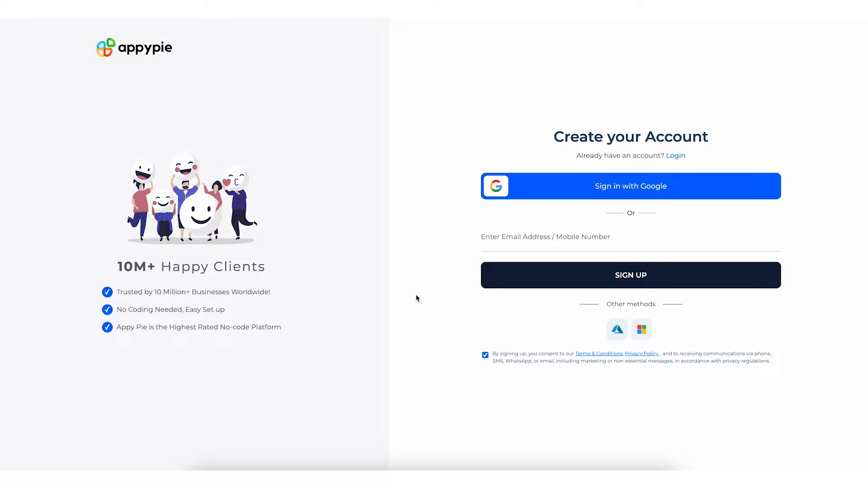
mouse_move(621, 186)
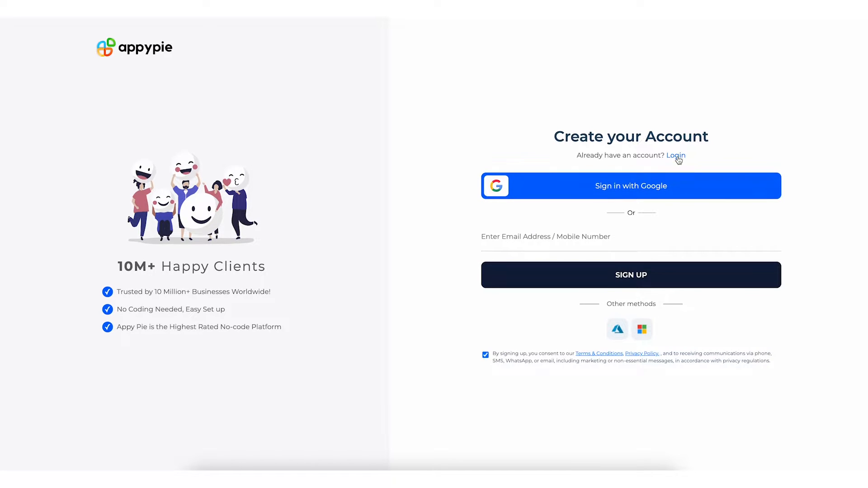
click(676, 155)
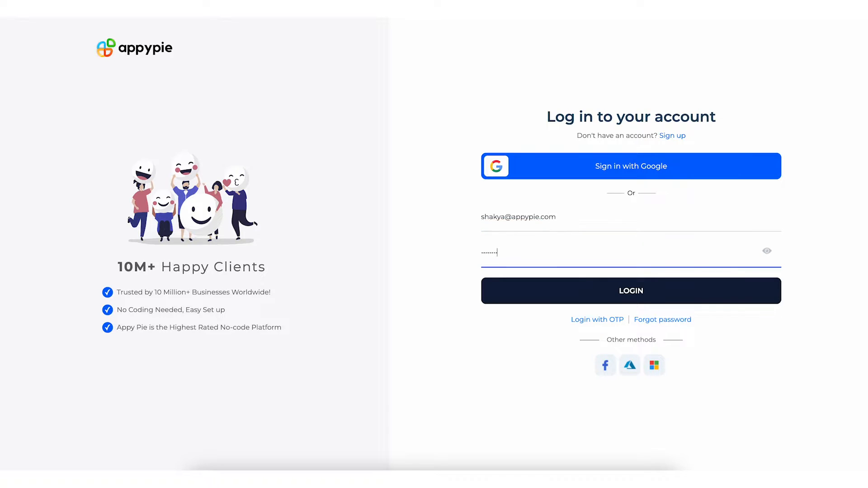
click(631, 291)
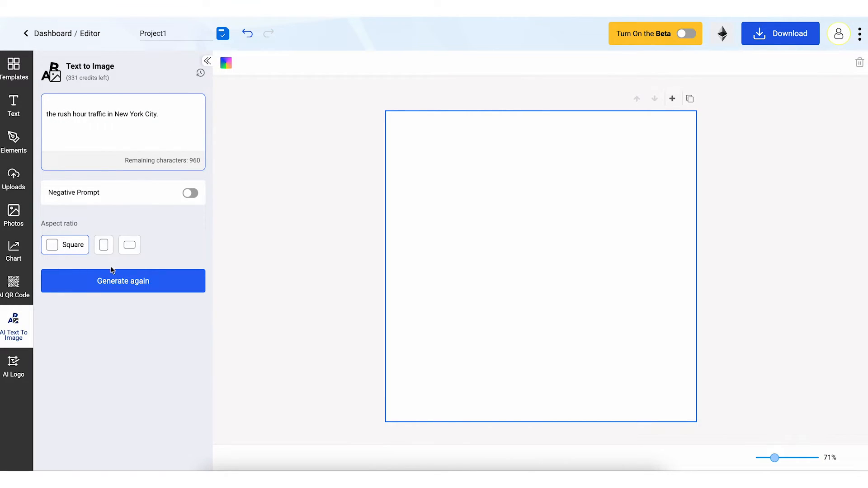
Regenerate the New York traffic image as Portrait, then generate the macaron photo as Landscape onto the canvas.
click(103, 245)
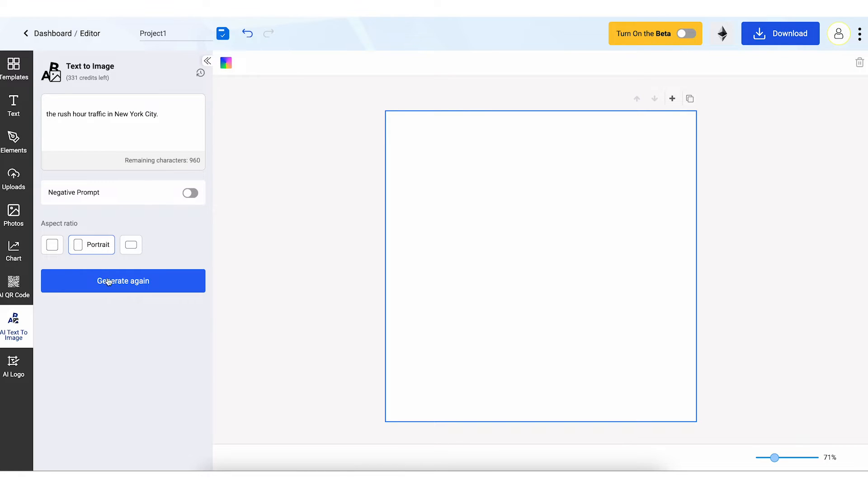
click(122, 281)
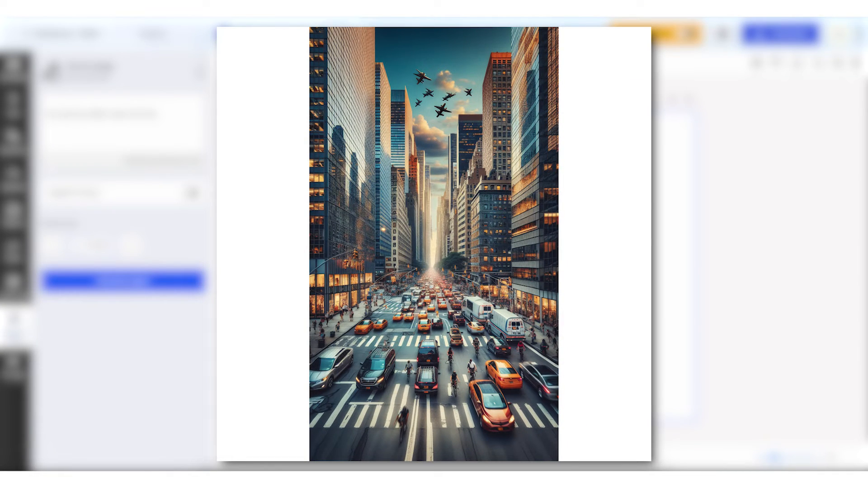
click(122, 280)
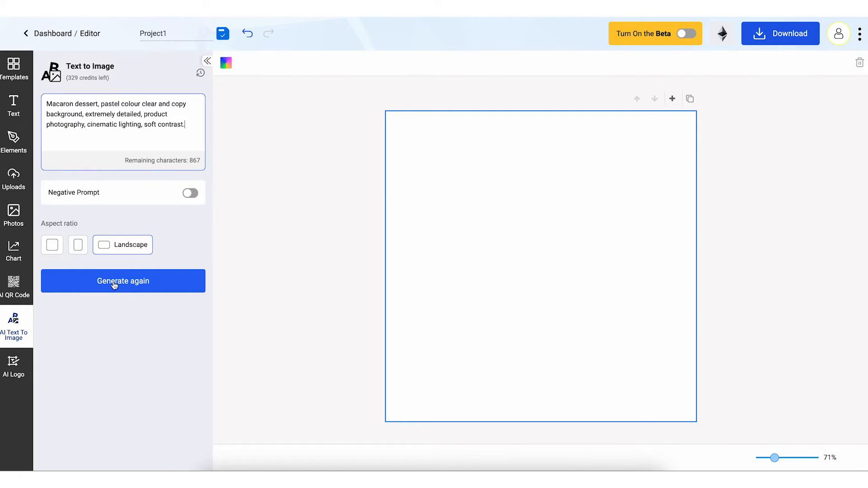
click(122, 281)
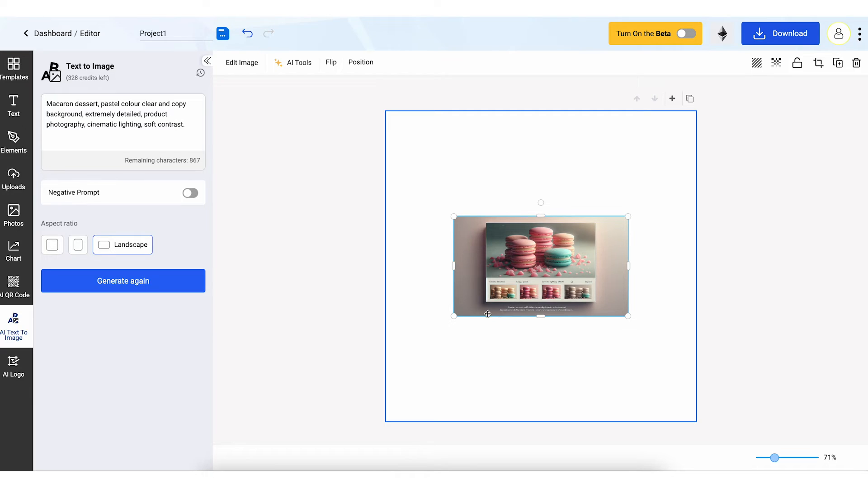